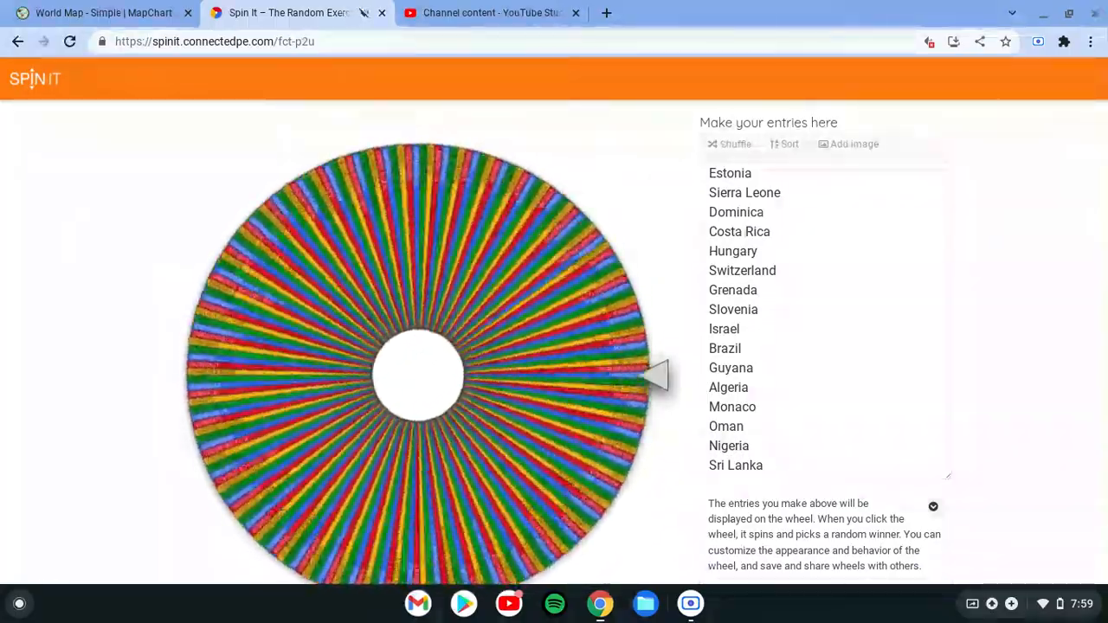
Spin the country wheel, which lands on Jordan, and remove Jordan from the entries
left_click(420, 376)
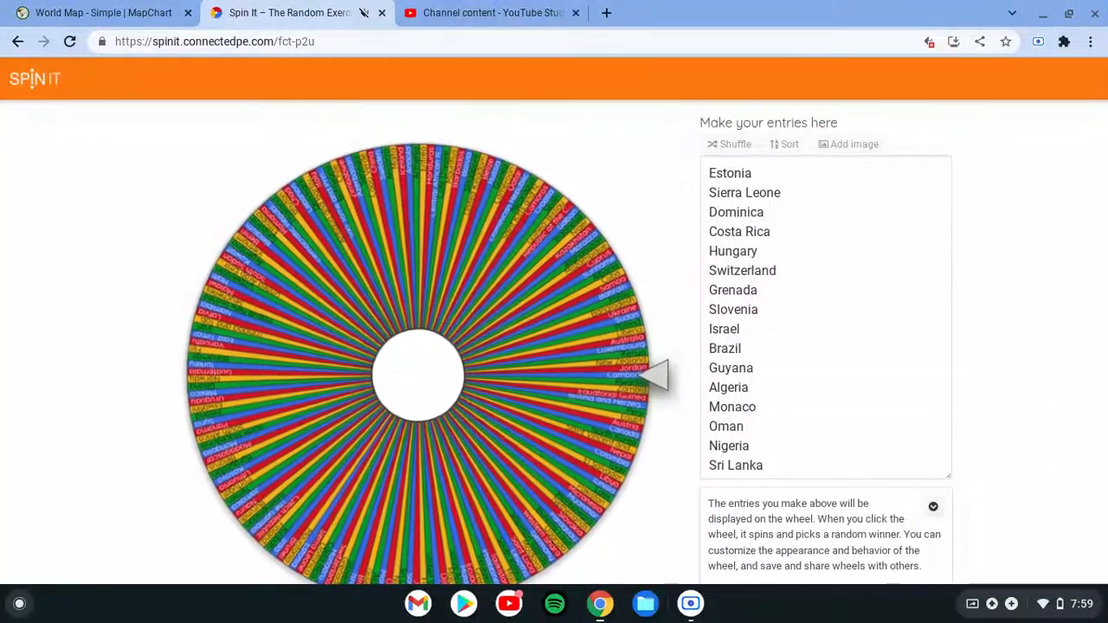
left_click(420, 373)
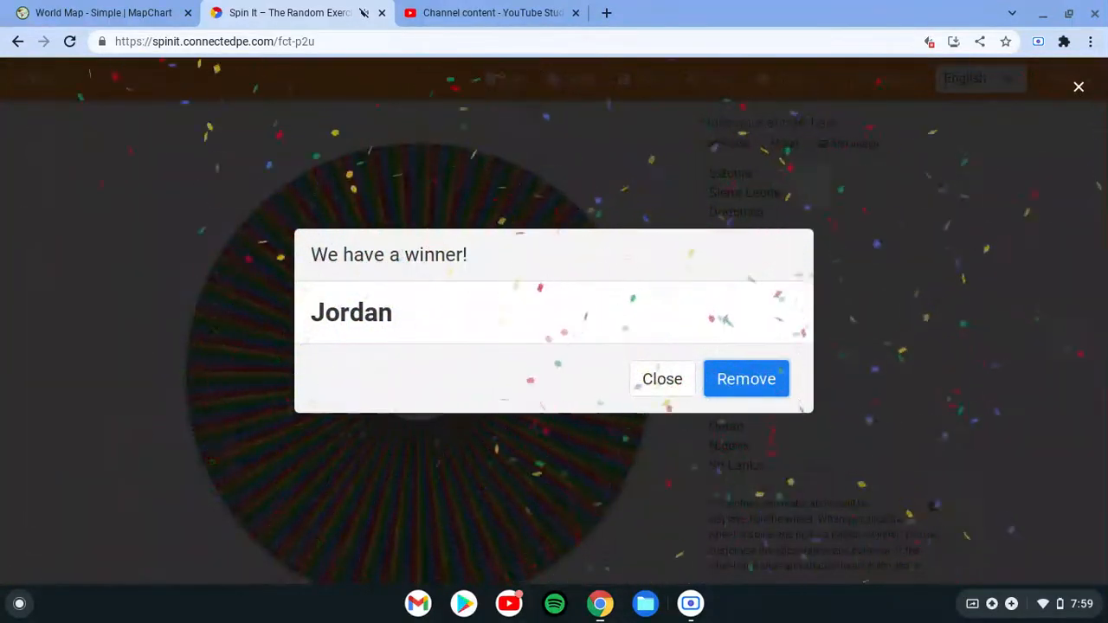
left_click(745, 378)
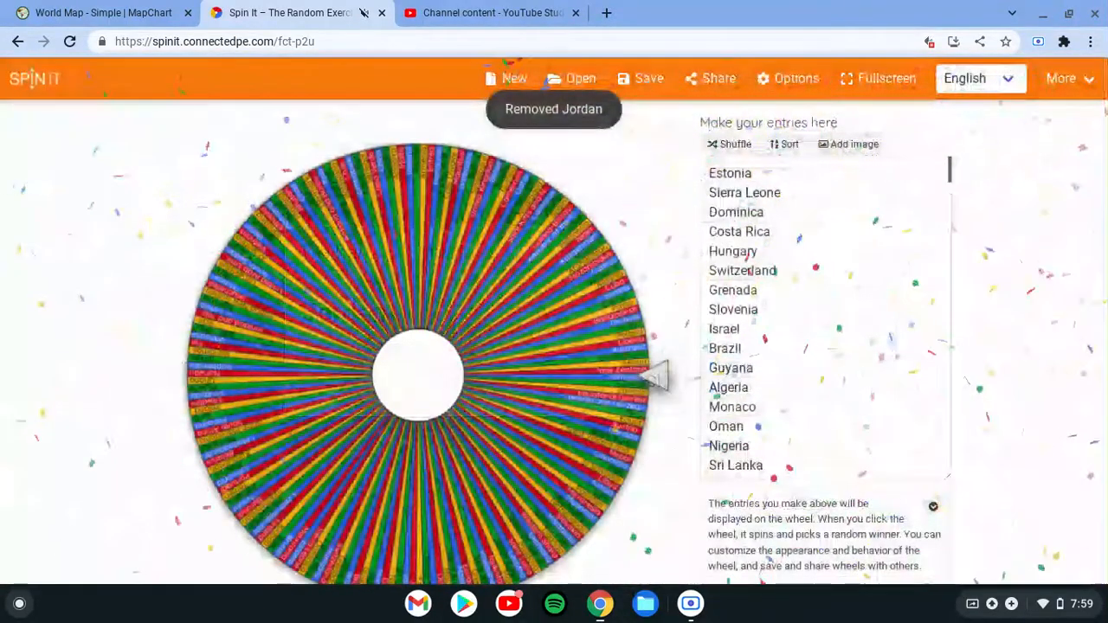
On the MapChart world map, bring up Jordan's options, then return to the Spin It wheel
left_click(95, 12)
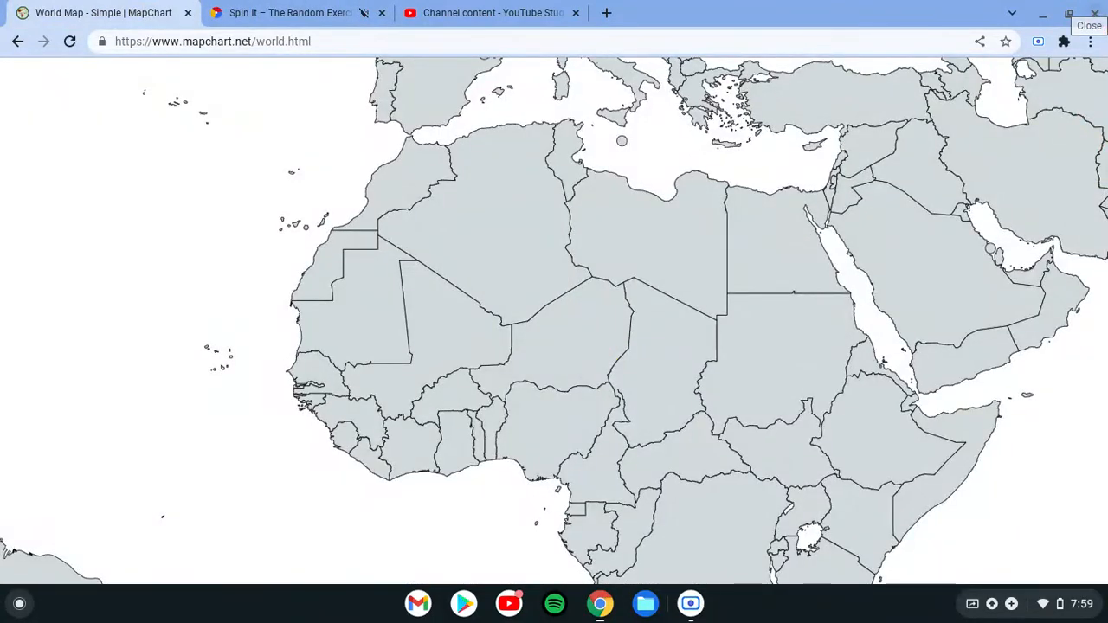
left_click(852, 191)
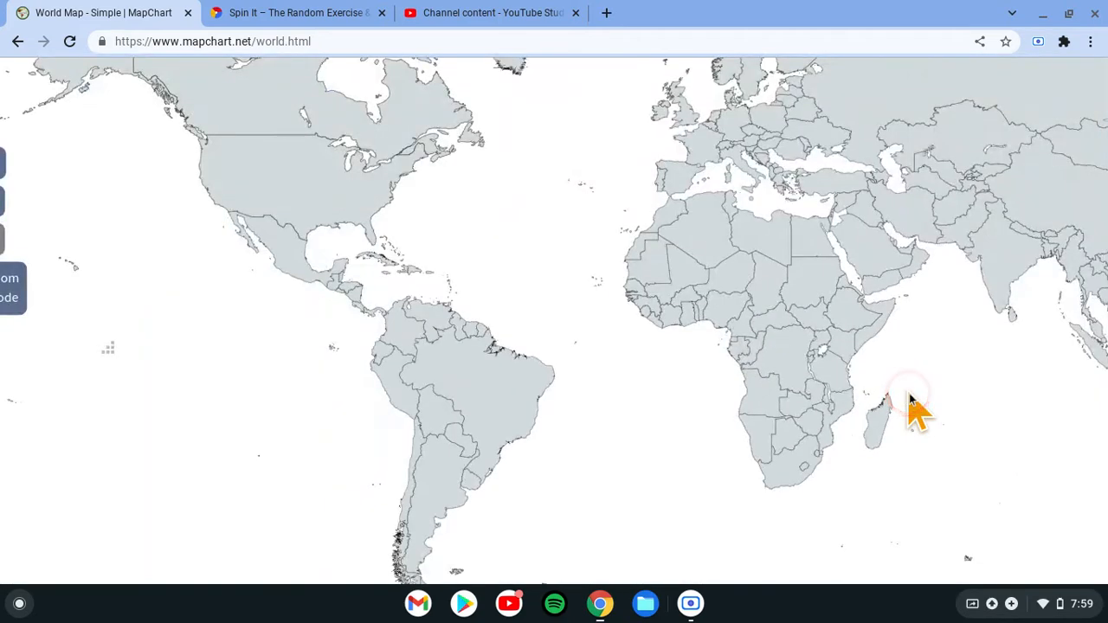
left_click(297, 12)
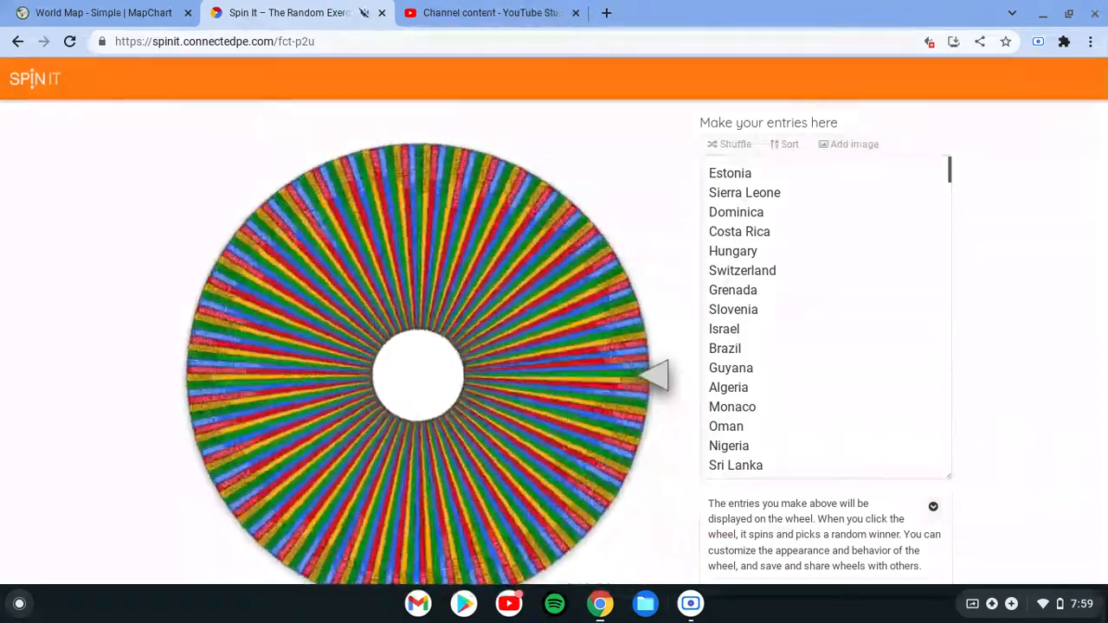
Spin the wheel again, remove the winner Bahamas, and bring up the MapChart world map
left_click(420, 377)
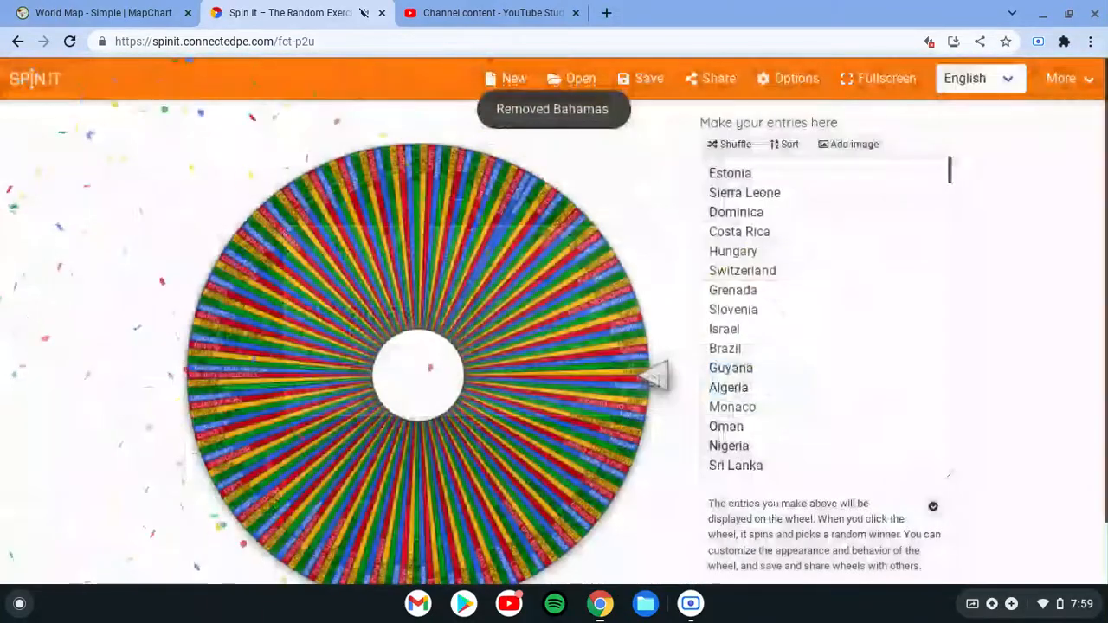
left_click(99, 13)
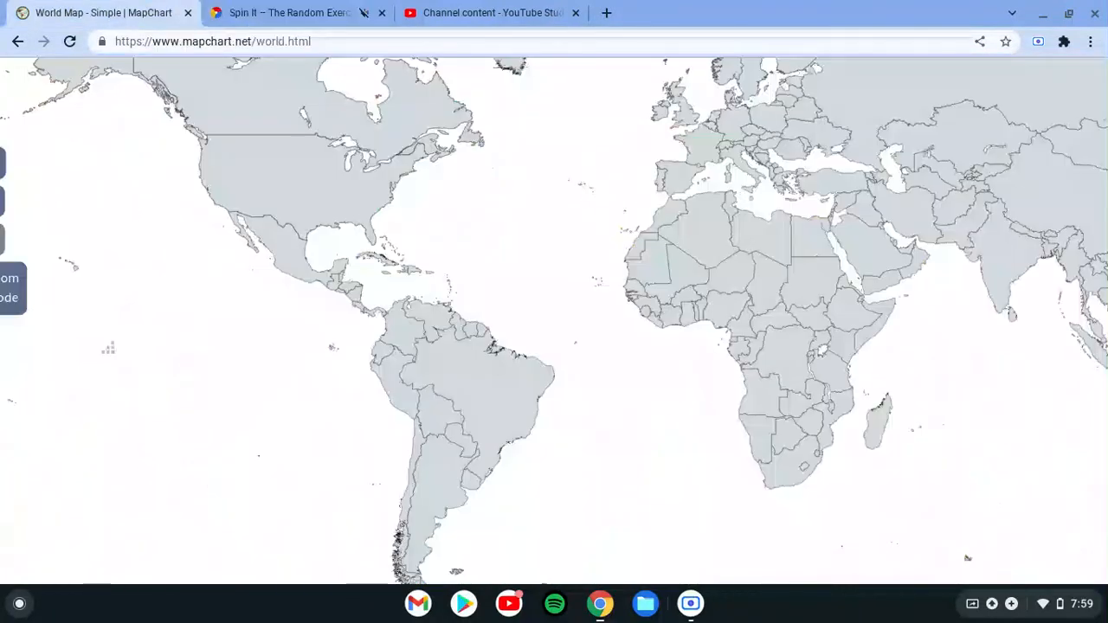
Hide Bahamas on the world map via its context menu, then return to Spin It
left_click(377, 230)
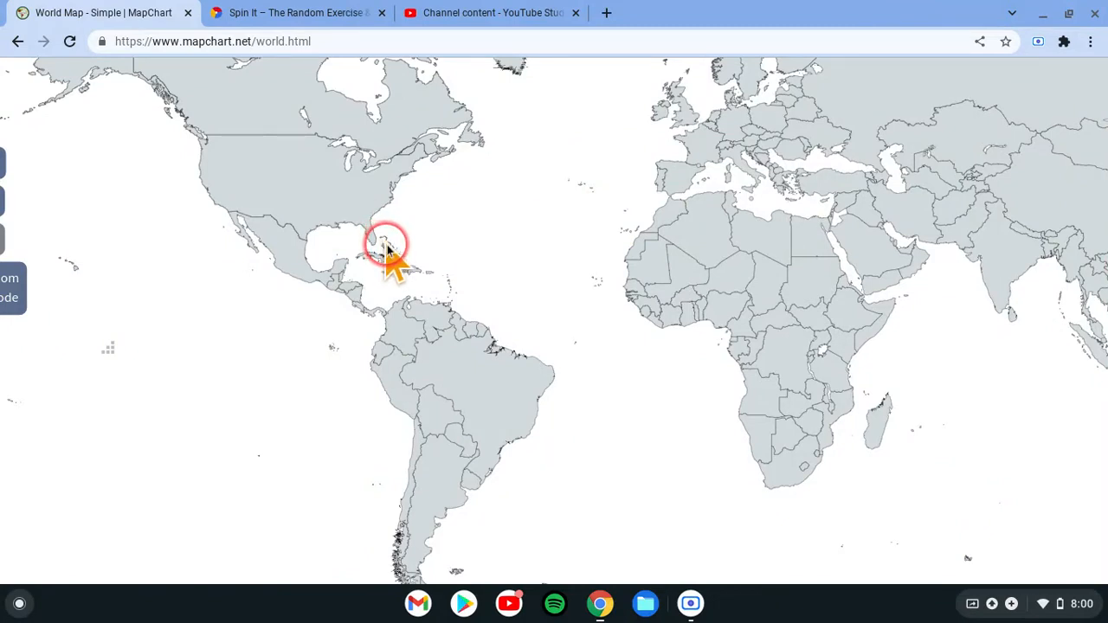
left_click(385, 255)
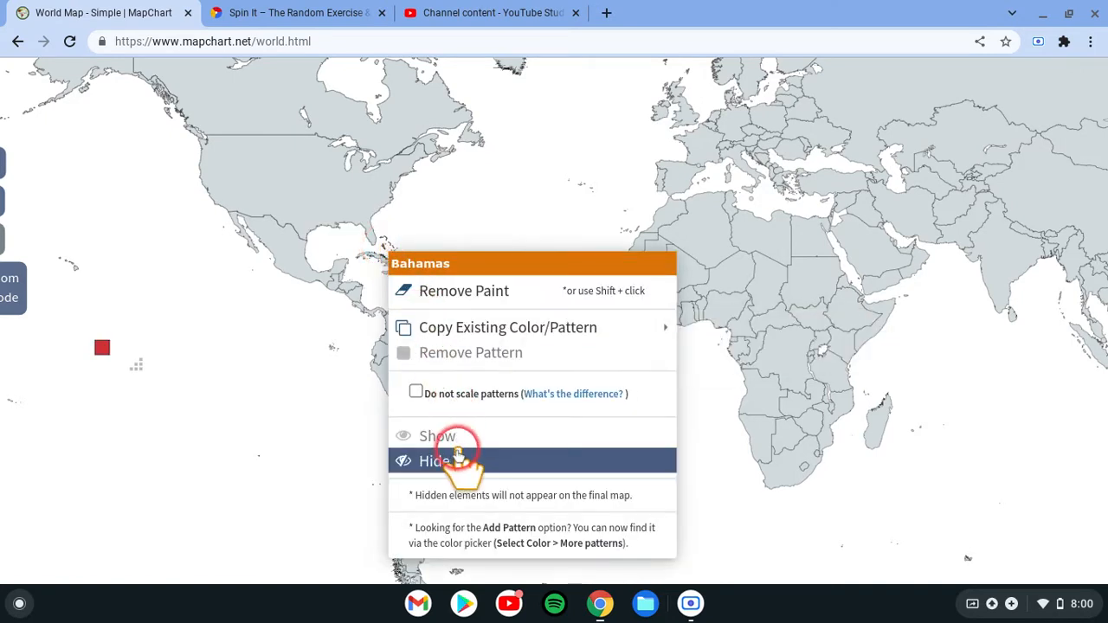
left_click(437, 461)
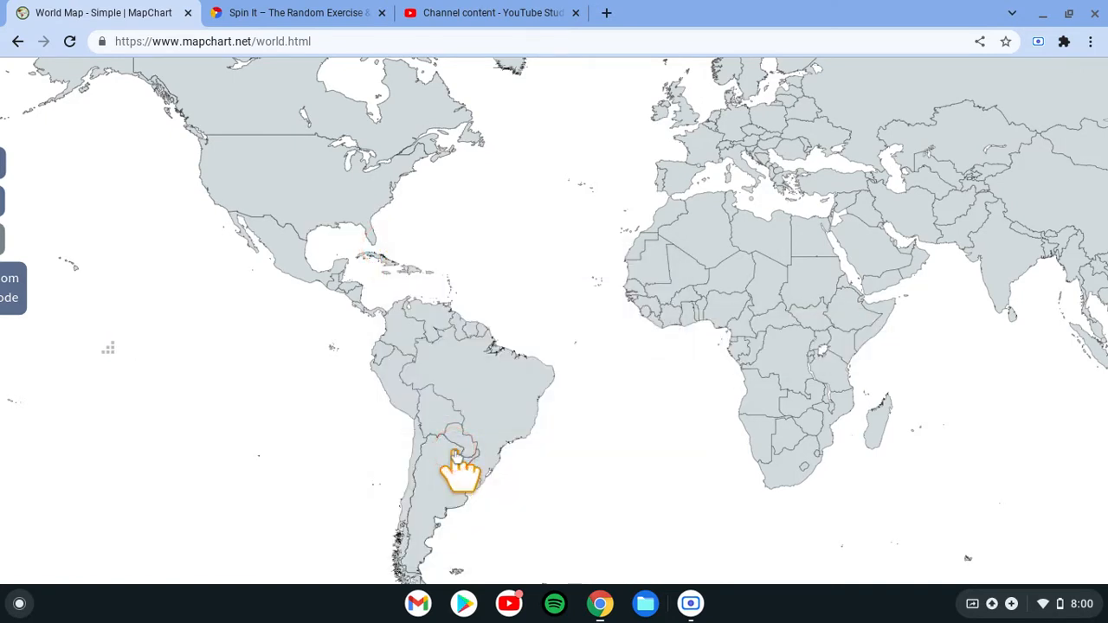
left_click(297, 13)
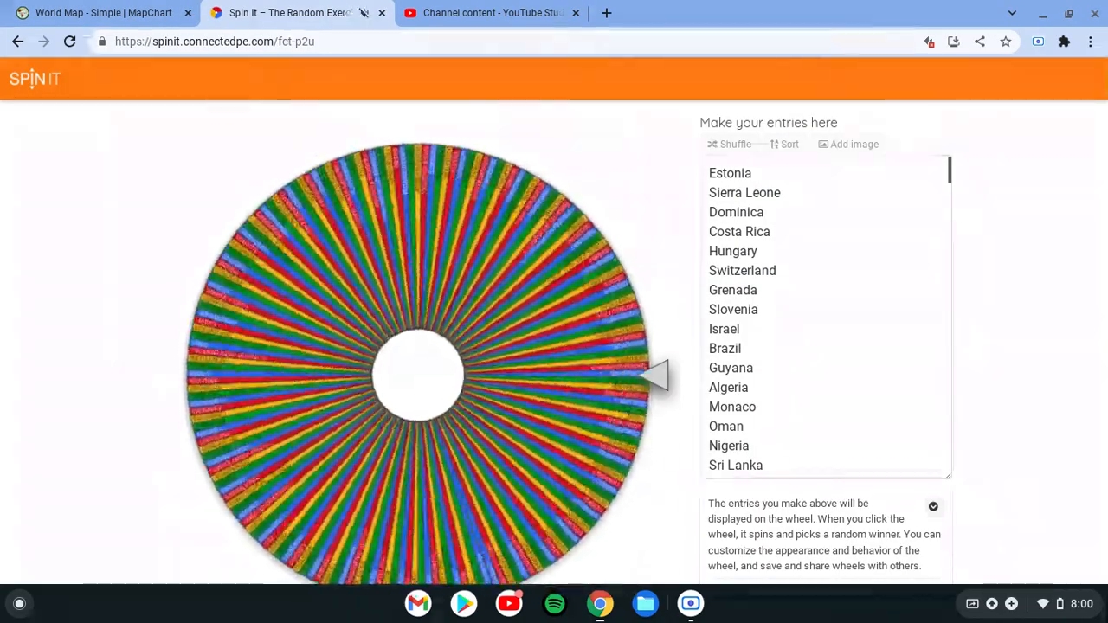
Spin the wheel, remove the winner Cameroon, and go back to the MapChart map
left_click(420, 374)
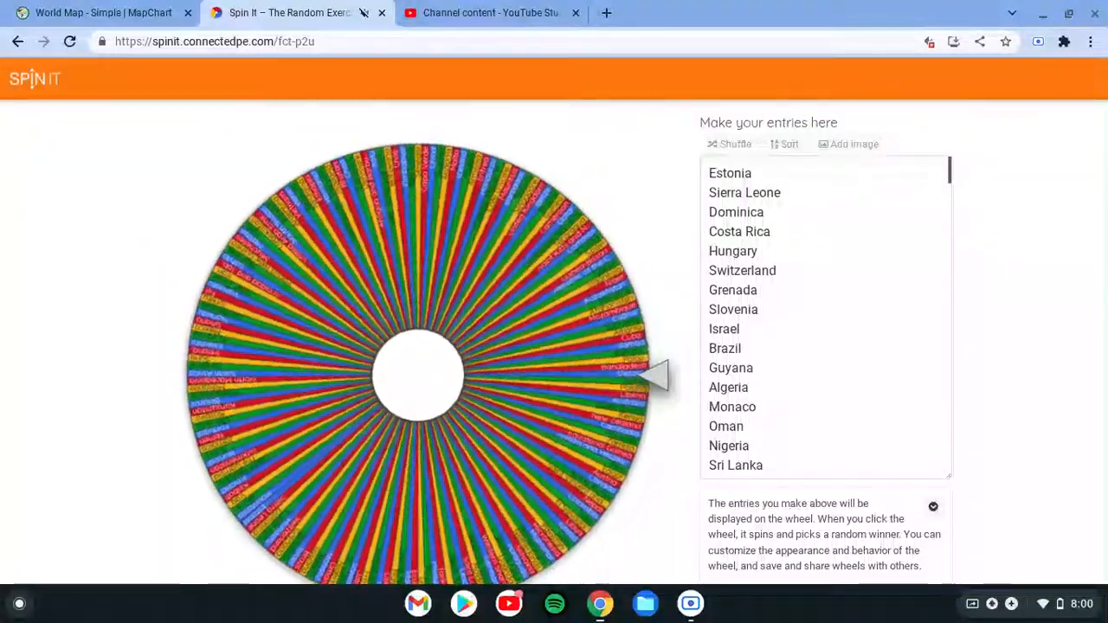
left_click(420, 372)
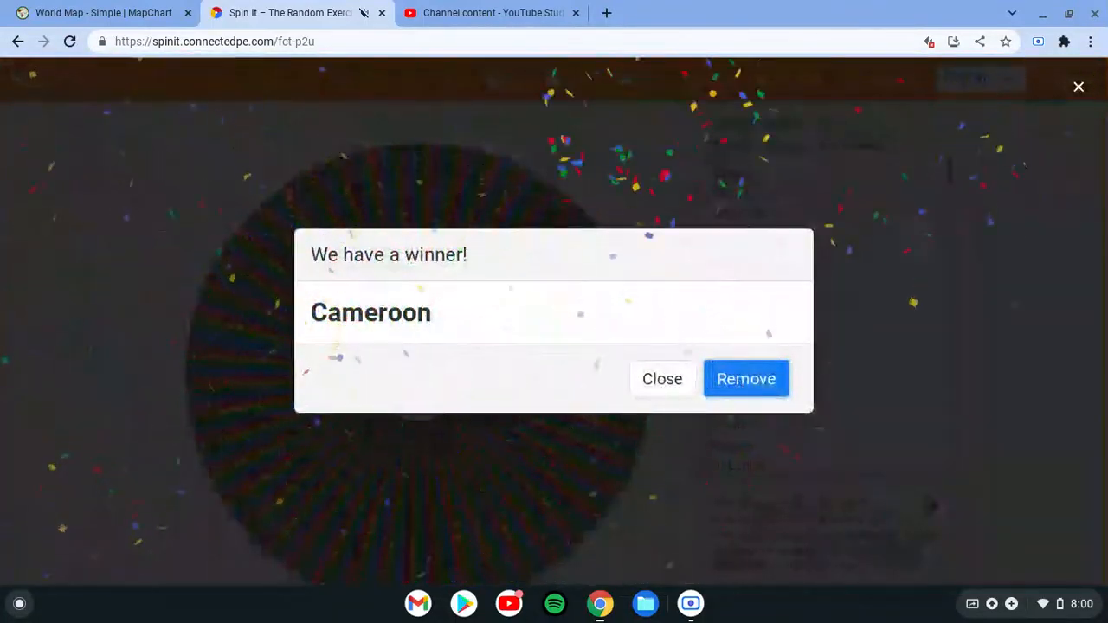
left_click(100, 12)
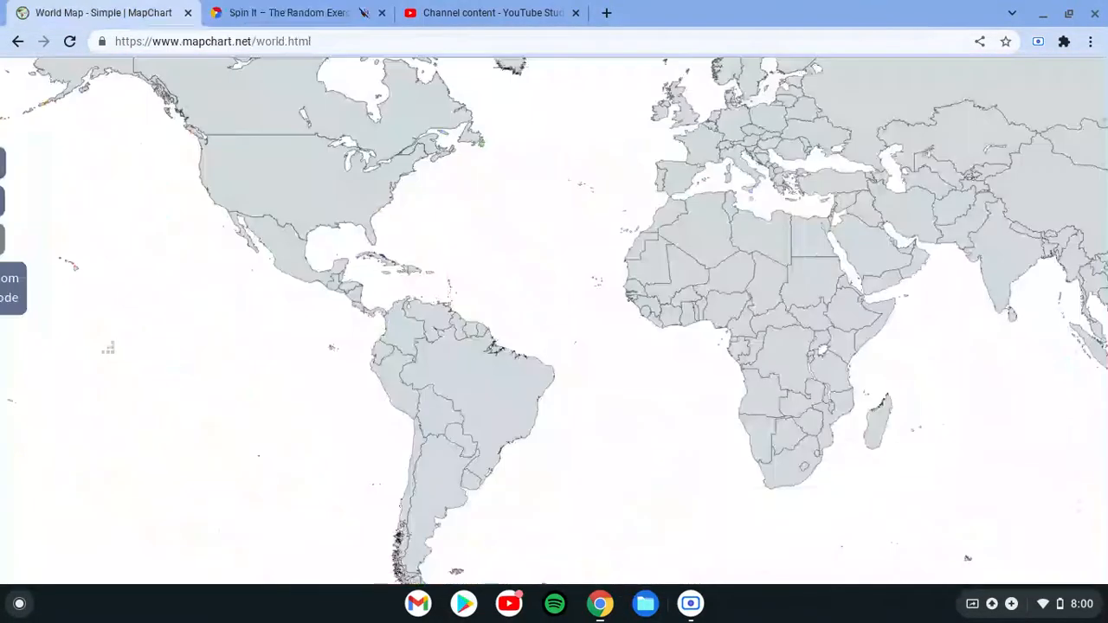